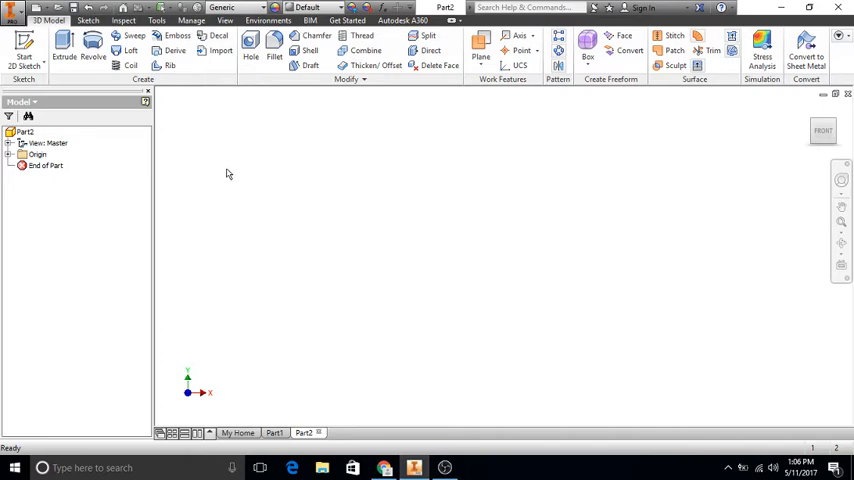
mouse_move(254, 181)
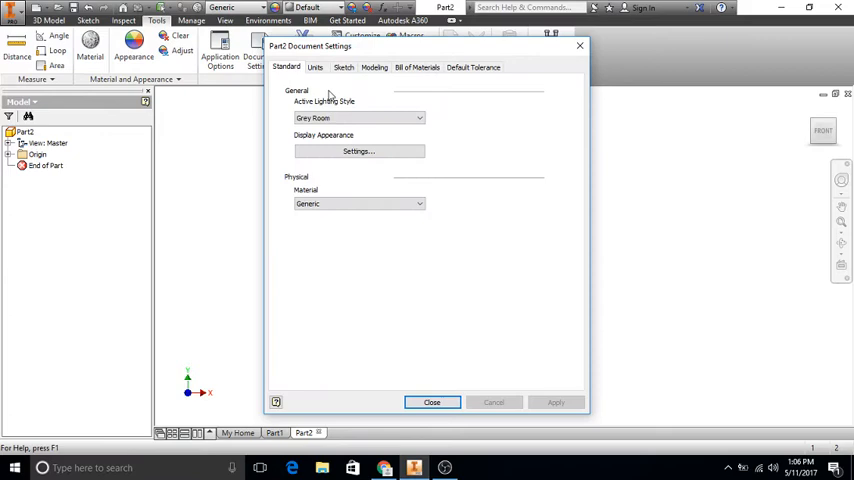
Start a 2D sketch on the XY plane and draw a 22.2 mm circle at the origin.
left_click(315, 67)
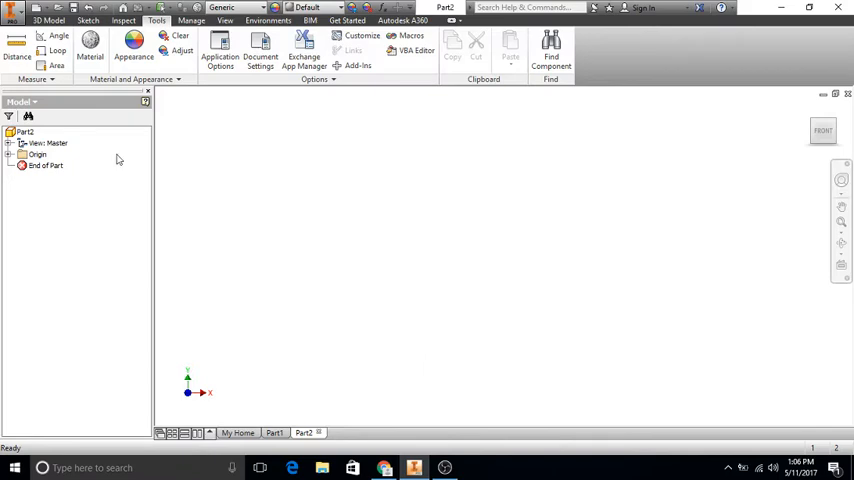
mouse_move(80, 108)
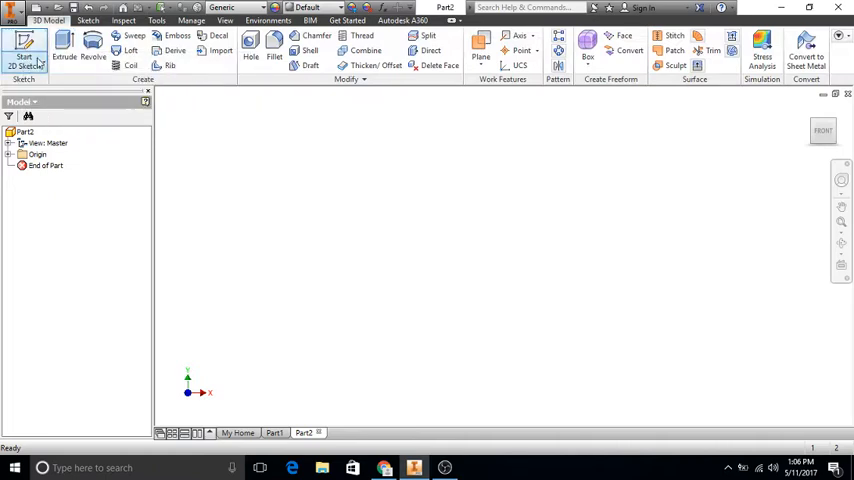
mouse_move(25, 52)
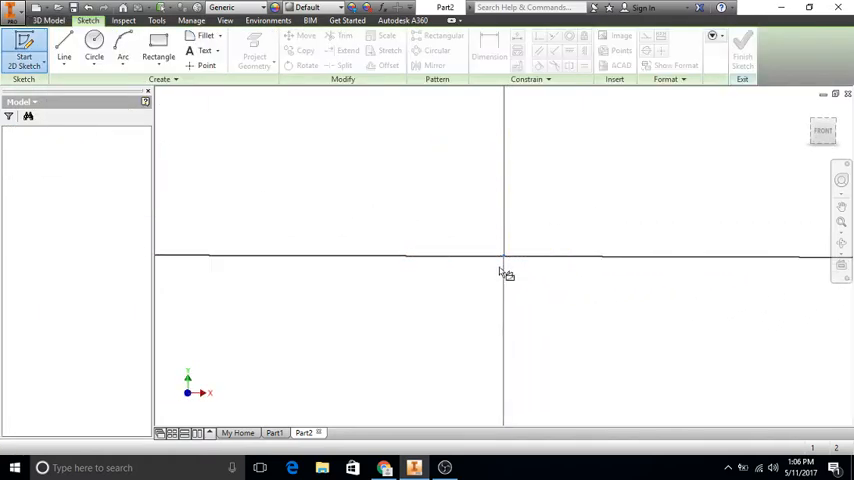
left_click(94, 50)
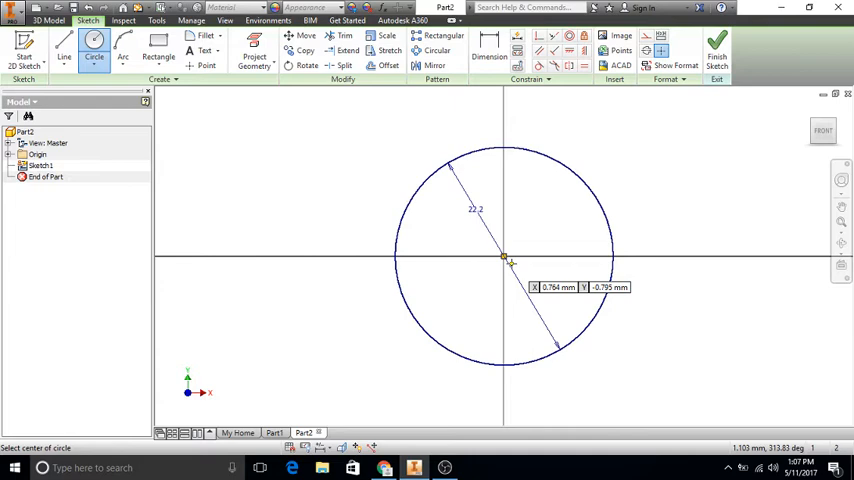
mouse_move(520, 288)
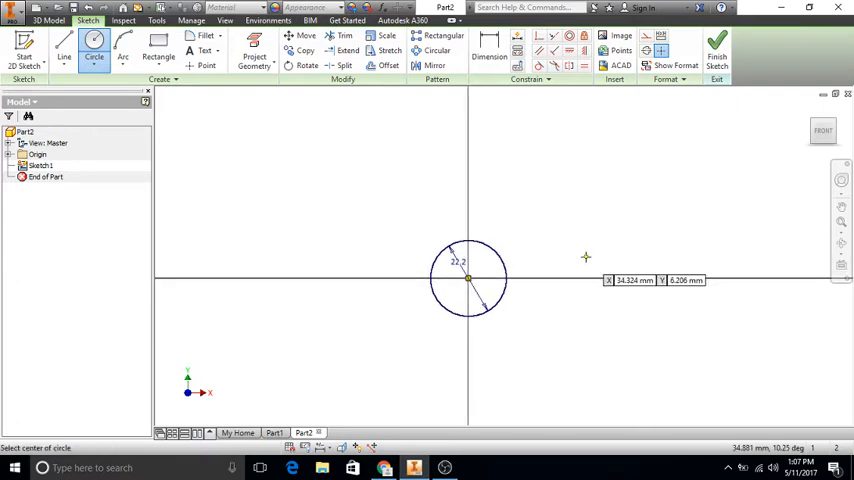
mouse_move(543, 270)
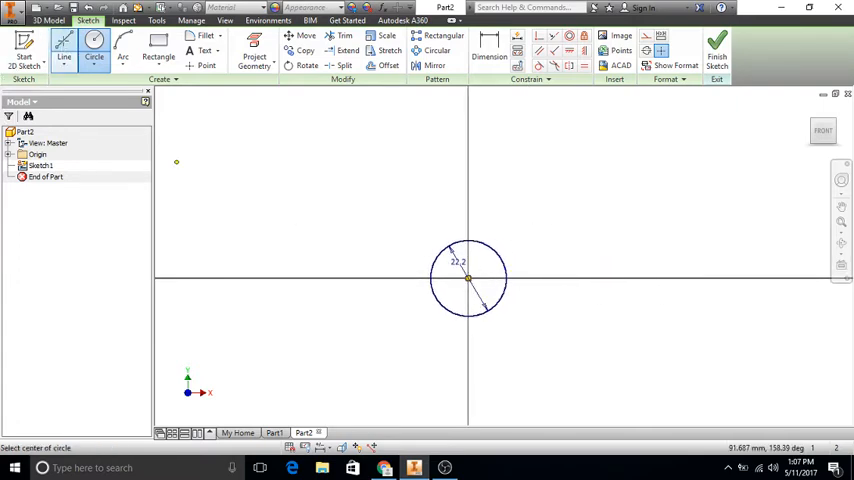
Add a 22.2 mm circle with its centre dimensioned 30 mm above the first.
left_click(64, 50)
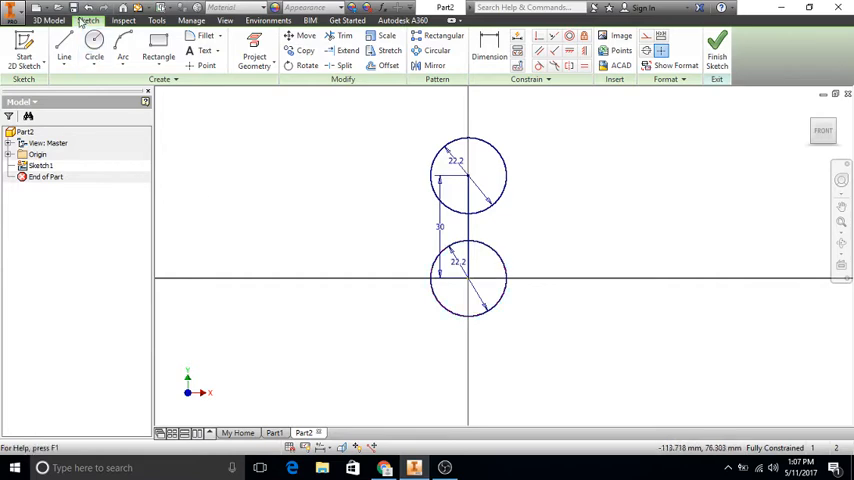
Draw three 30 mm lines from the origin, one up and two angled downward.
left_click(64, 43)
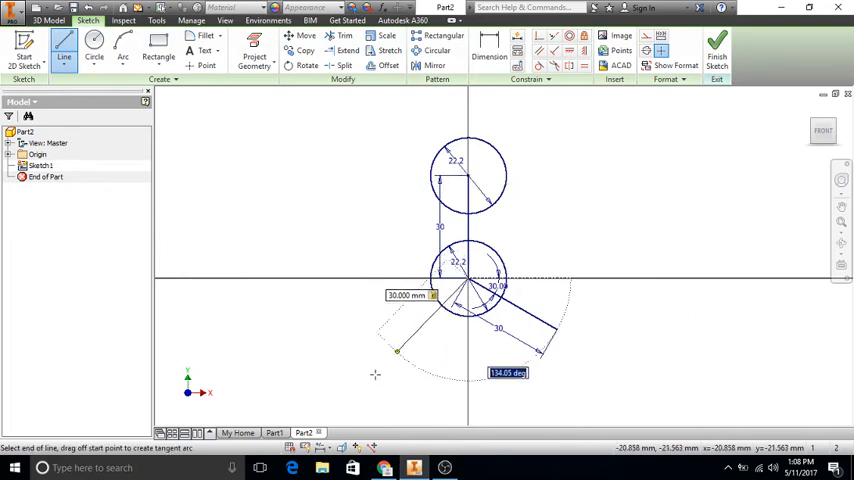
left_click_drag(540, 350, 478, 175)
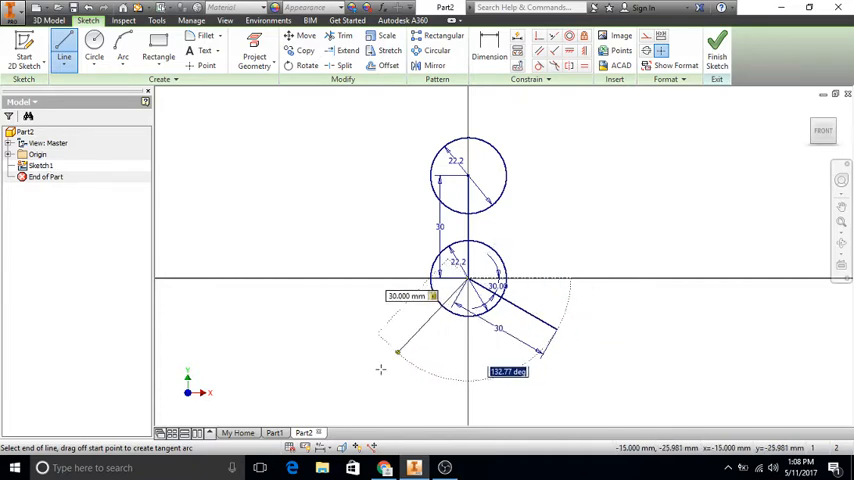
mouse_move(370, 368)
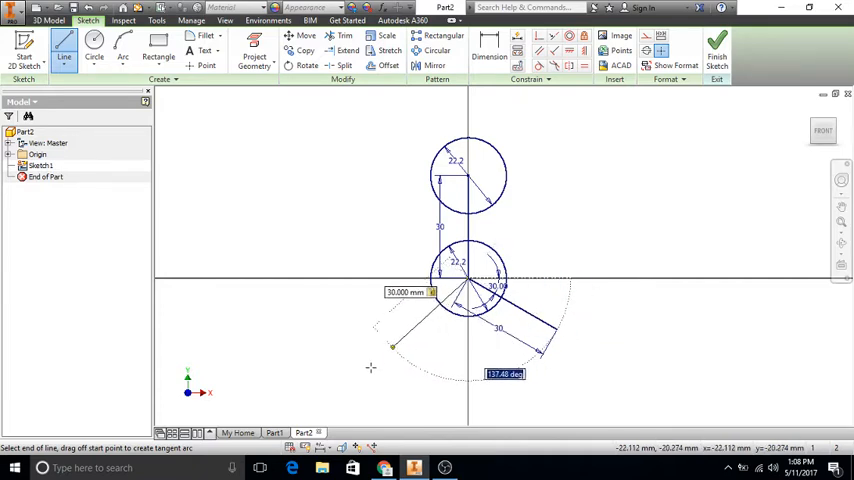
type("150")
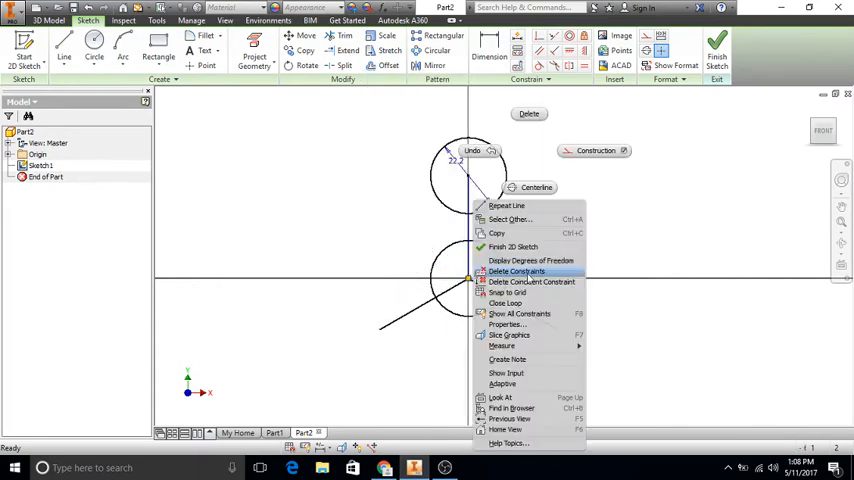
Delete the constraints from the centre circle and arm lines, removing leftover constraint glyphs.
left_click(516, 271)
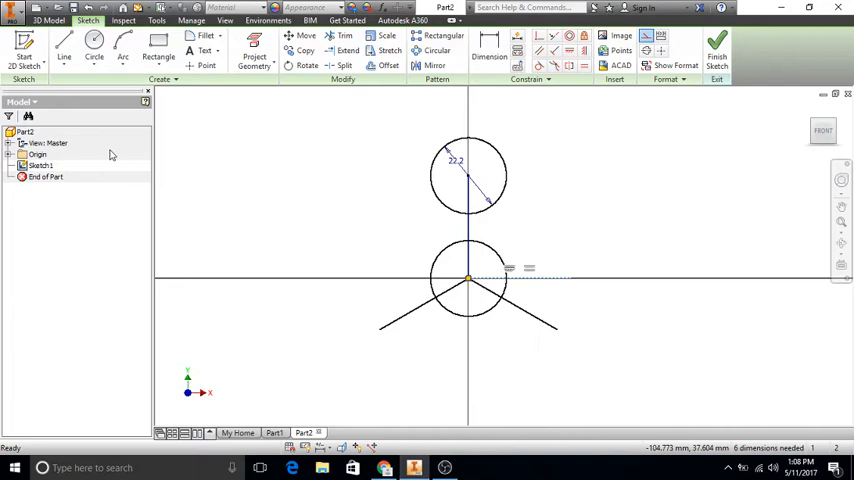
mouse_move(428, 402)
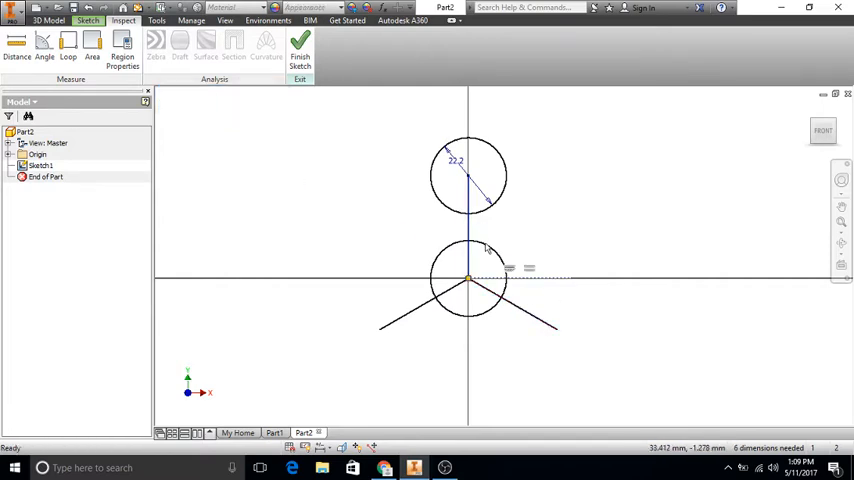
right_click(470, 277)
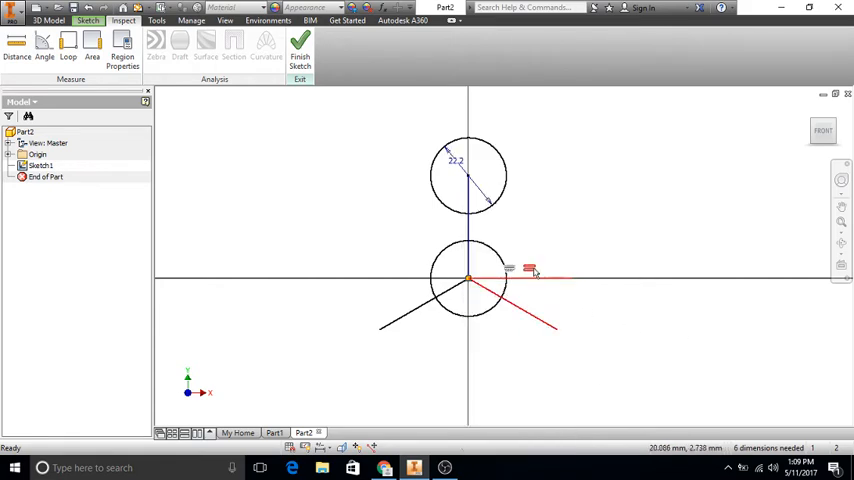
right_click(533, 270)
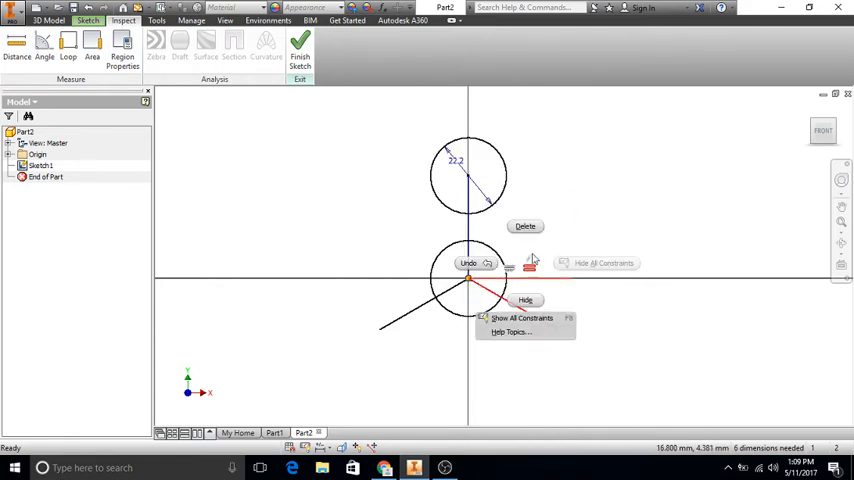
right_click(470, 280)
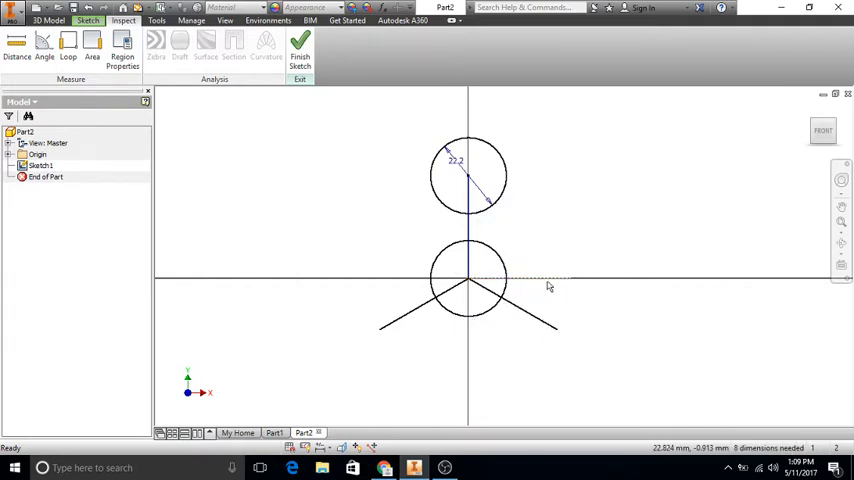
right_click(468, 280)
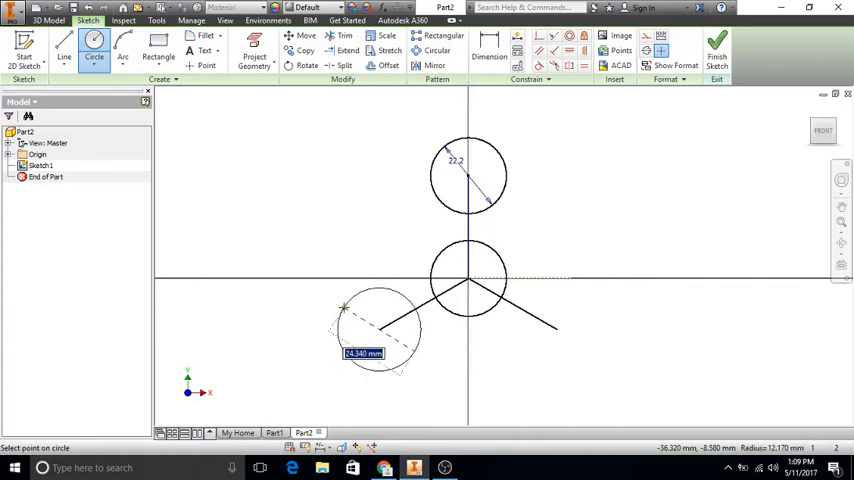
Centre 22.2 mm circles on the ends of both lower arm lines.
type("22.0")
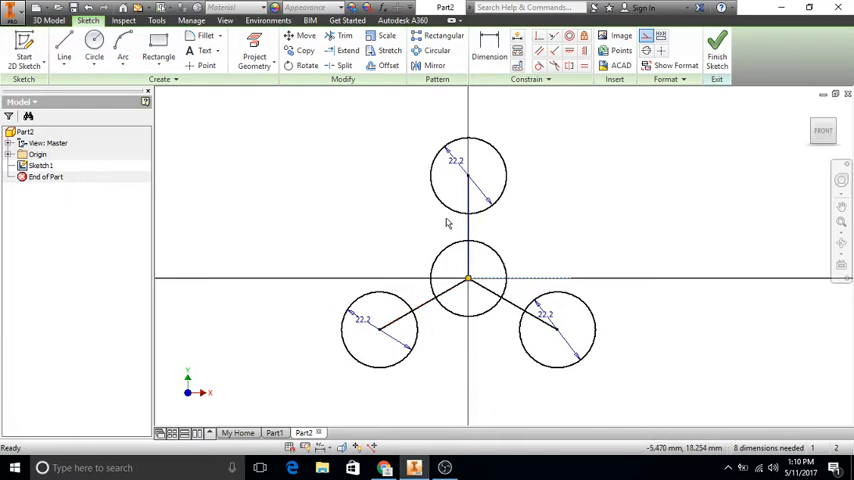
mouse_move(100, 119)
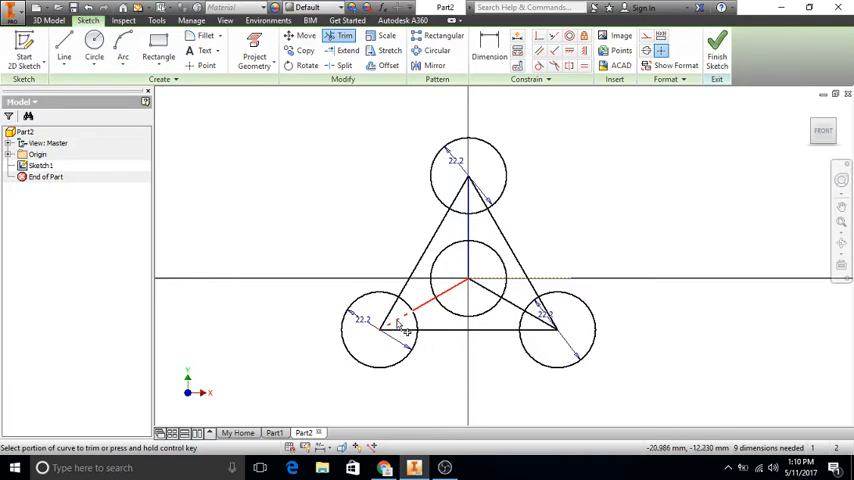
Join the three outer circle centres with lines and trim the lower-left arm line.
left_click(398, 320)
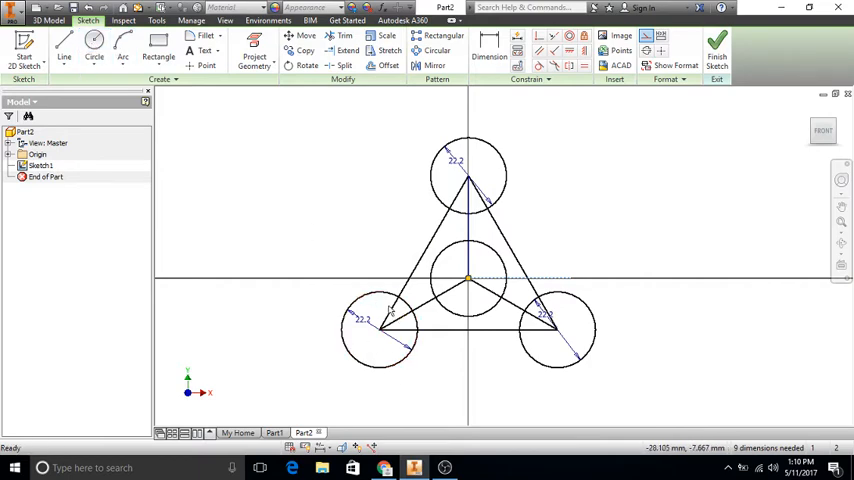
Draw a 30 mm circle concentric with each of the three 22.2 mm holes.
left_click(94, 50)
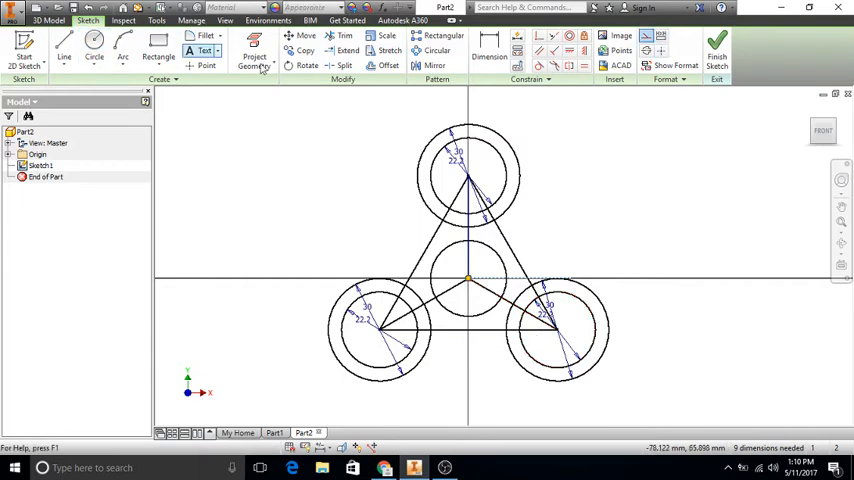
Trim triangle lines and ring segments into one three-lobed outline, then finish the sketch.
left_click(345, 36)
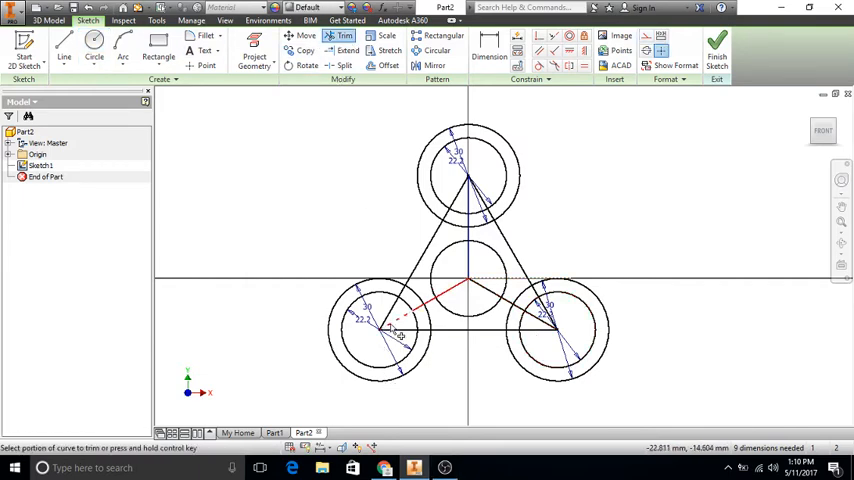
mouse_move(400, 330)
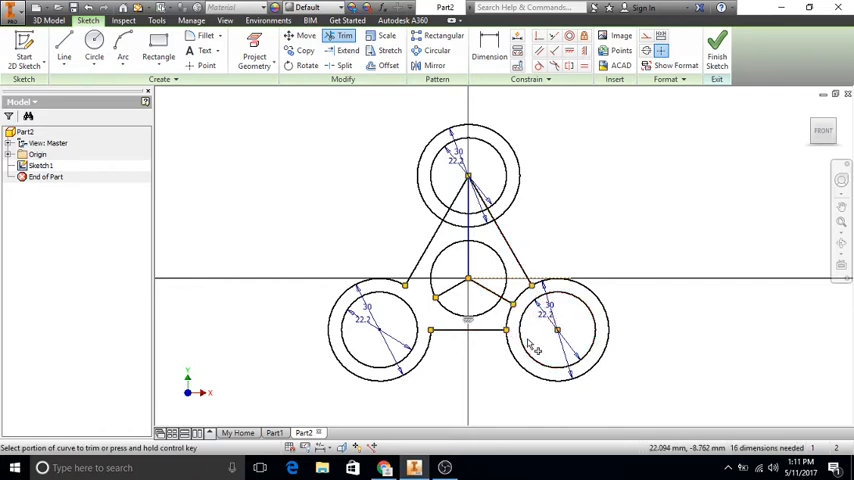
left_click(555, 330)
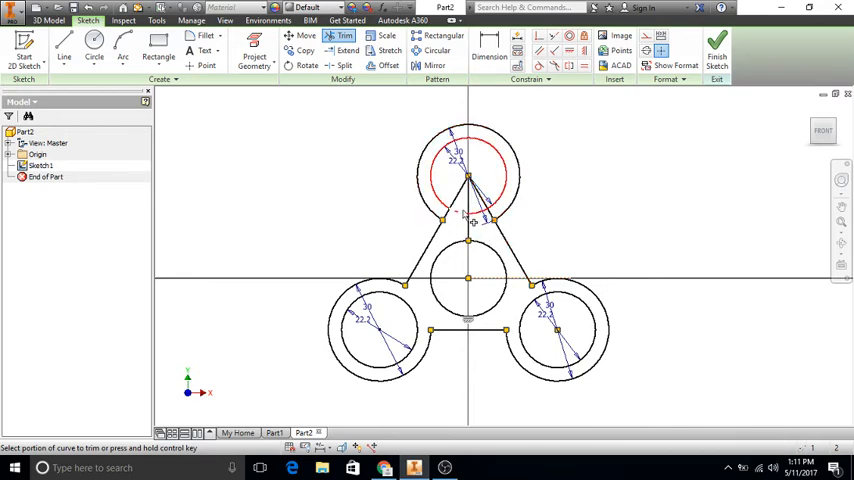
left_click(470, 210)
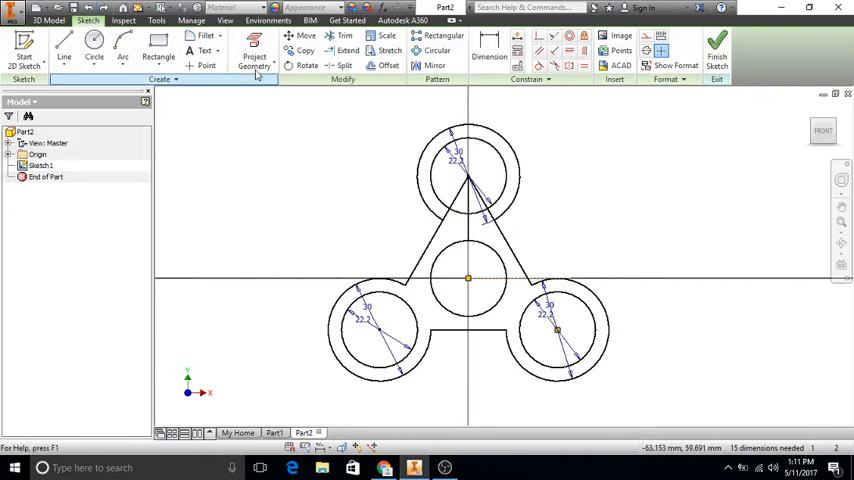
left_click(345, 36)
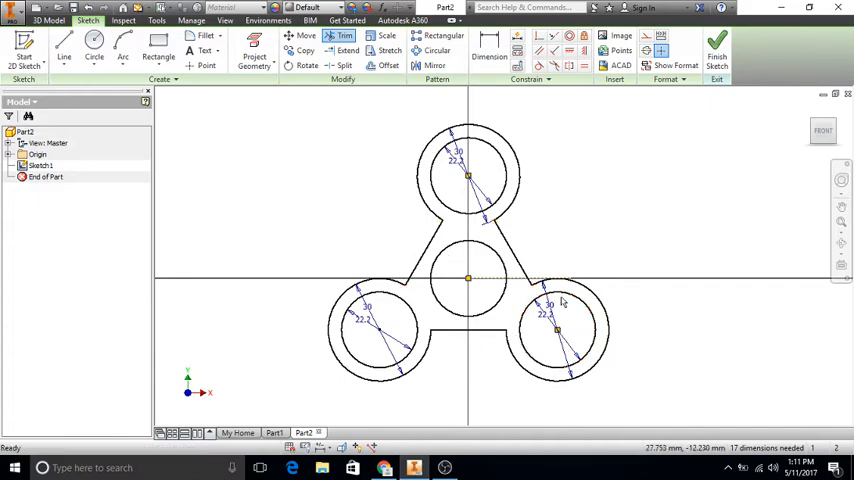
left_click(717, 50)
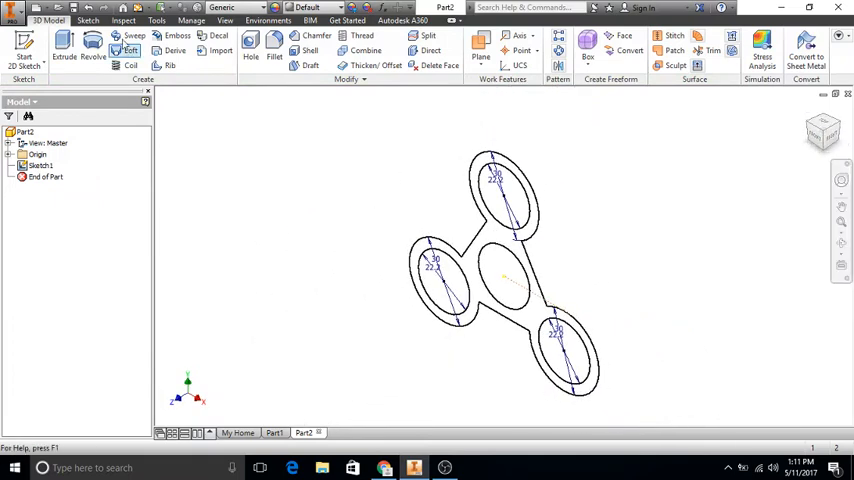
Extrude the spinner profile into a solid body (Extrusion1).
left_click(63, 50)
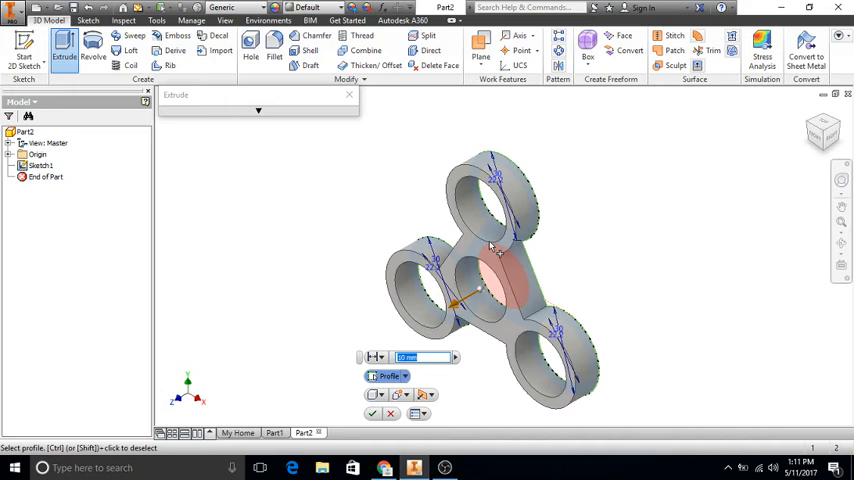
left_click(372, 414)
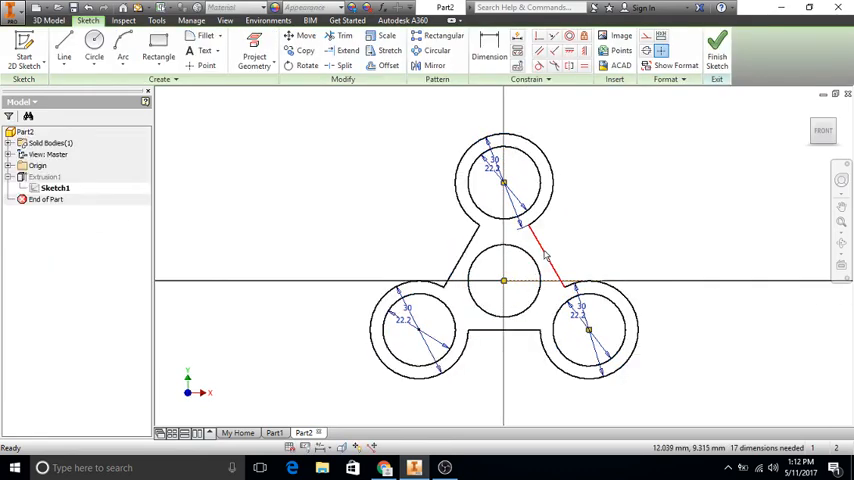
Delete the straight arm edges and draw three-point arcs between the outer rings.
right_click(545, 255)
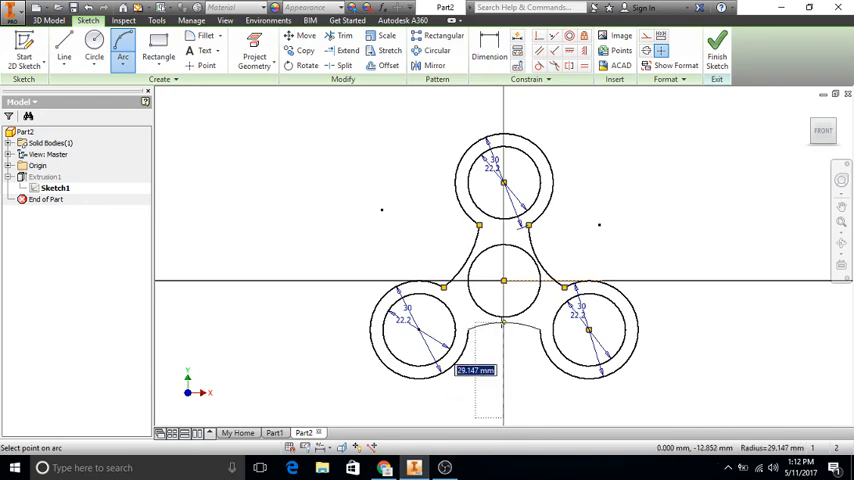
mouse_move(760, 277)
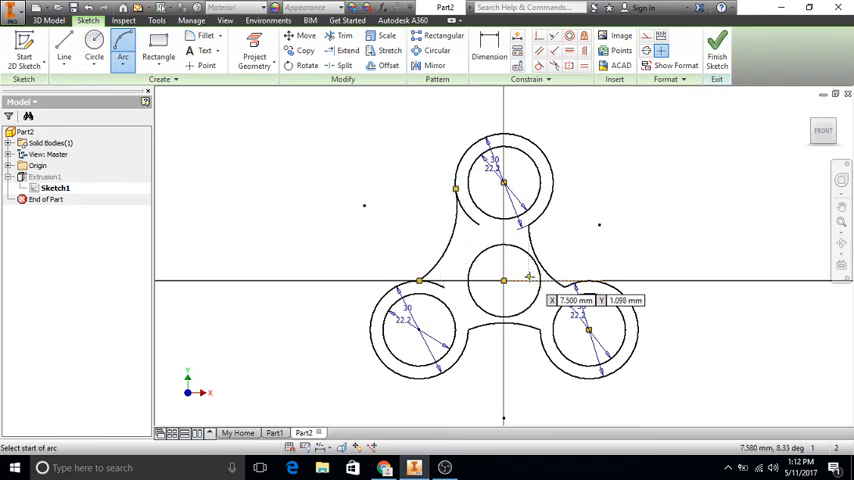
left_click(344, 36)
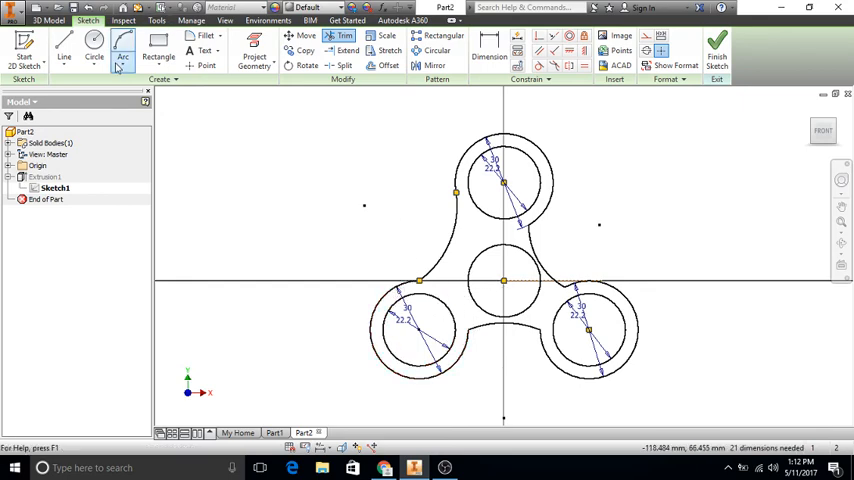
Draw stepped notch lines on the upper-left arm edge and add small circles for rounded cutouts.
left_click(64, 45)
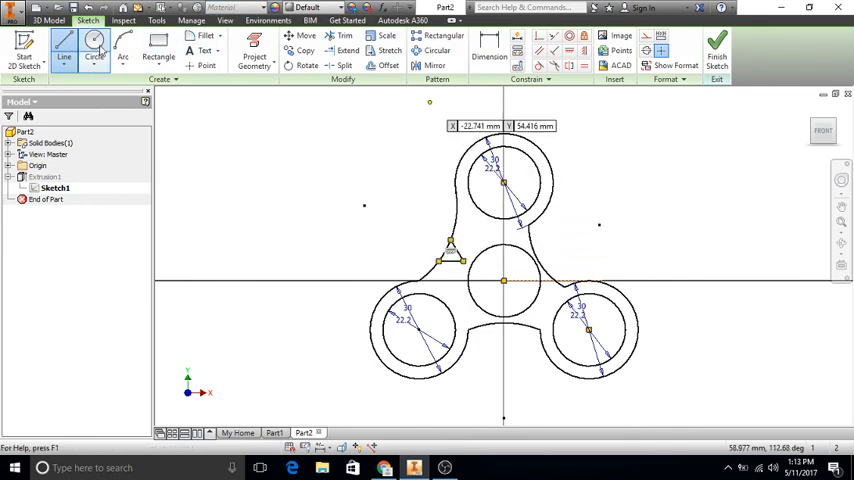
left_click(344, 36)
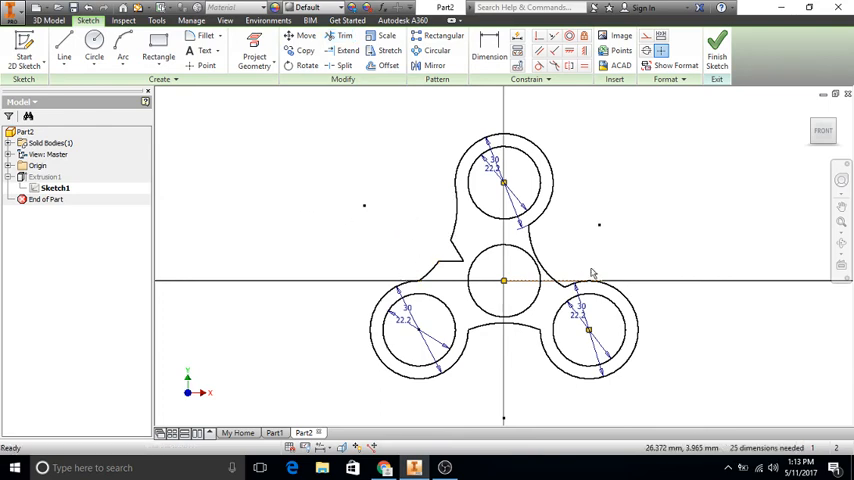
left_click(94, 47)
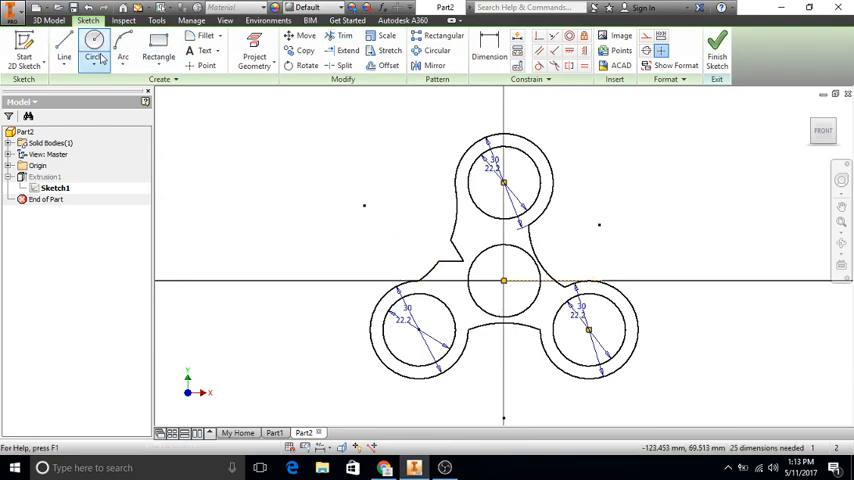
left_click(94, 44)
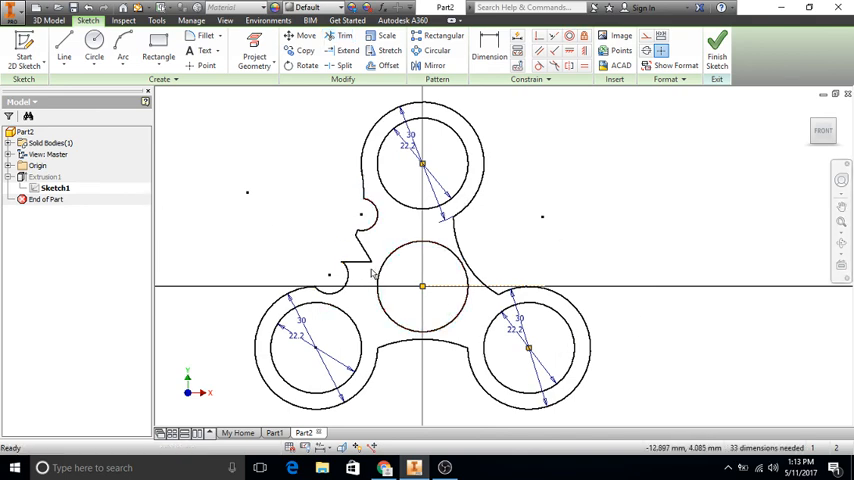
mouse_move(400, 233)
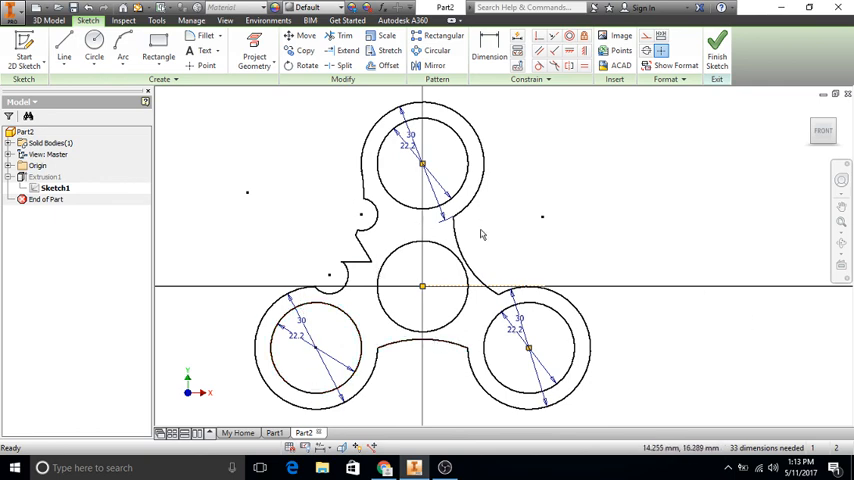
mouse_move(384, 263)
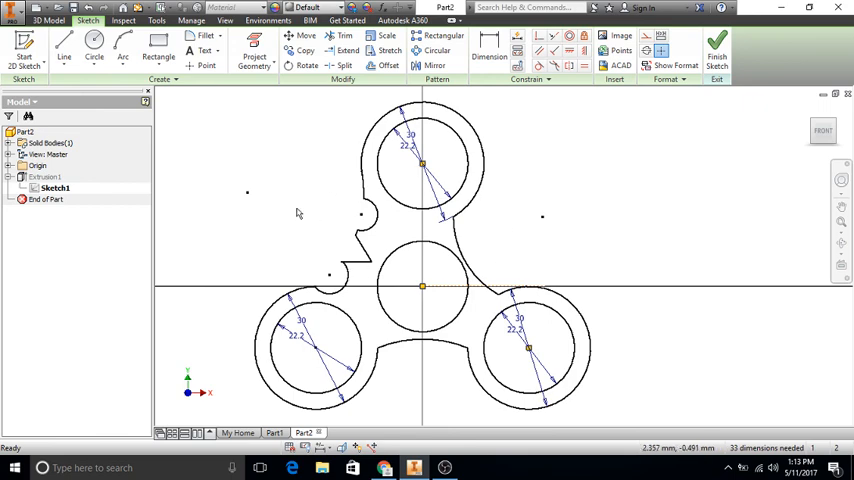
mouse_move(377, 440)
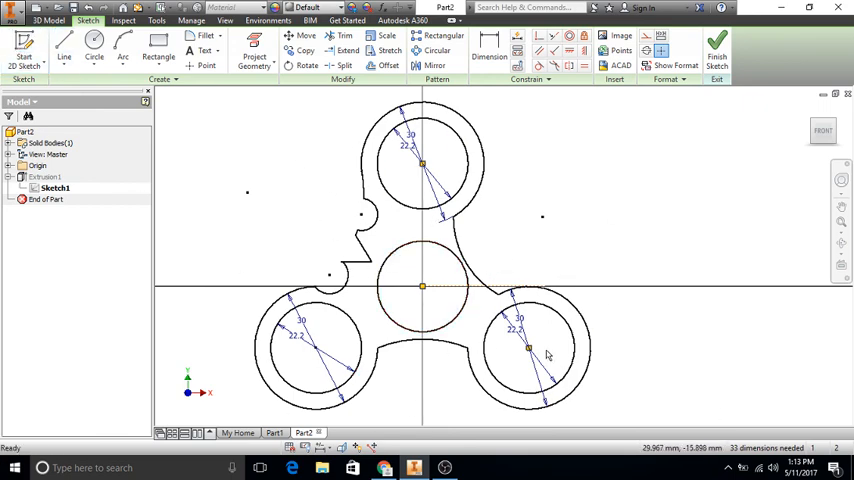
mouse_move(642, 320)
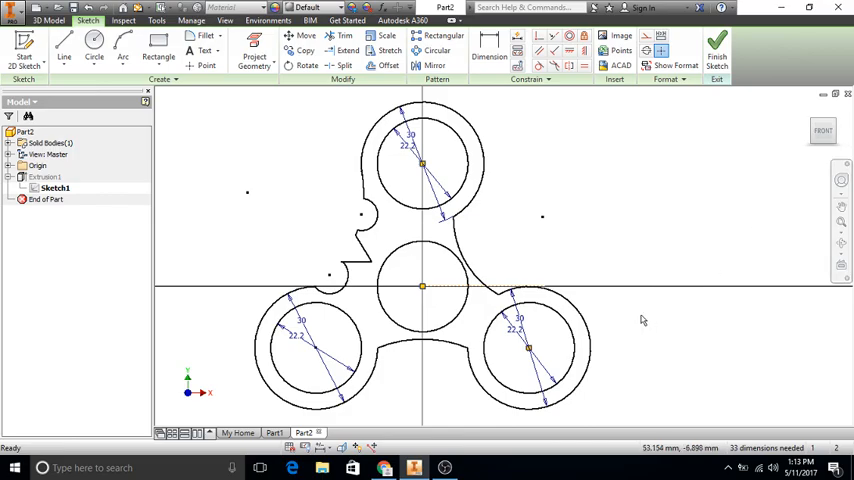